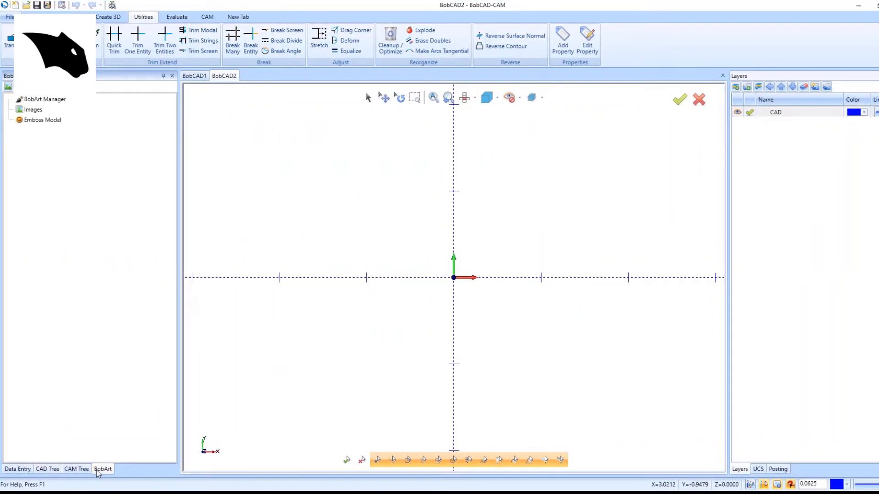
mouse_move(113, 475)
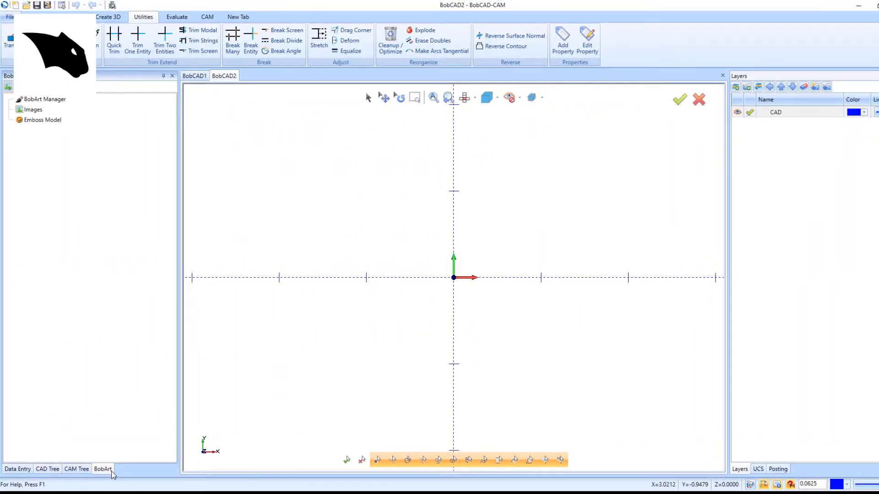
- Bring up the Images collection's options in the BobArt tree
click(32, 110)
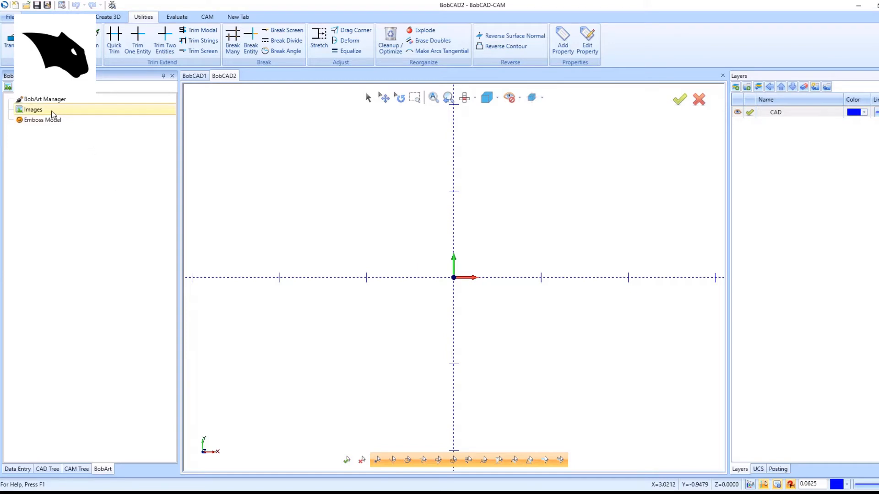
right_click(32, 110)
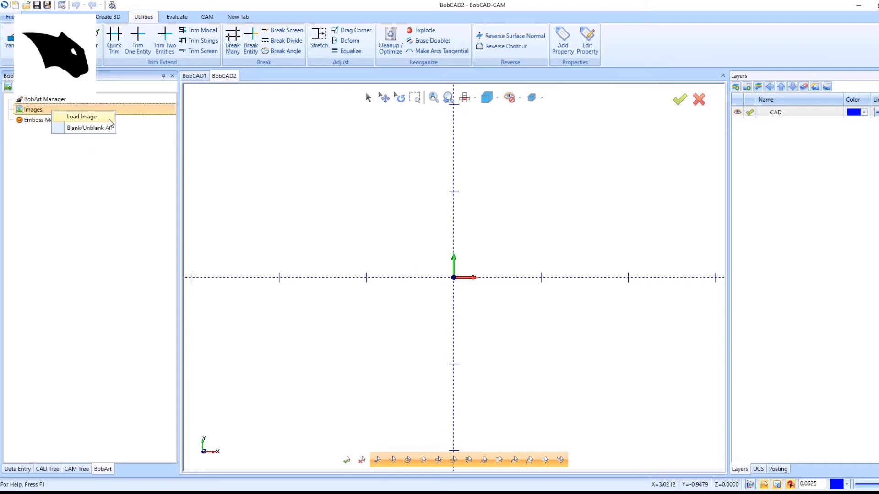
- Start Load Image and browse the file-type list for the image format
click(81, 116)
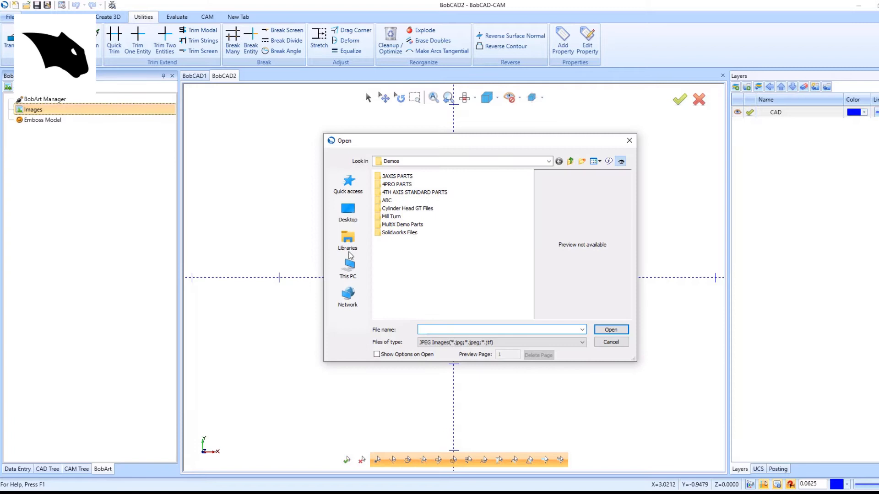
click(578, 342)
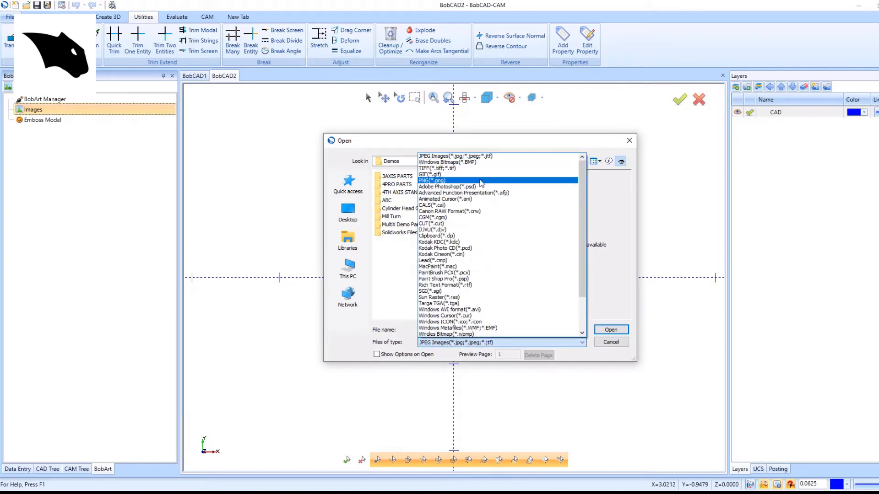
scroll(down, 3)
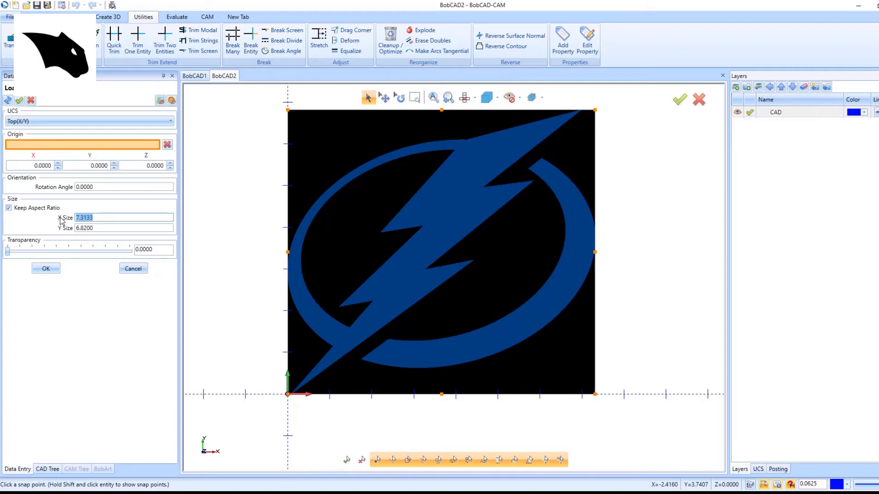
- Place the logo image at X Size 12 and Y Size 12 with Keep Aspect Ratio off
text(12.0000)
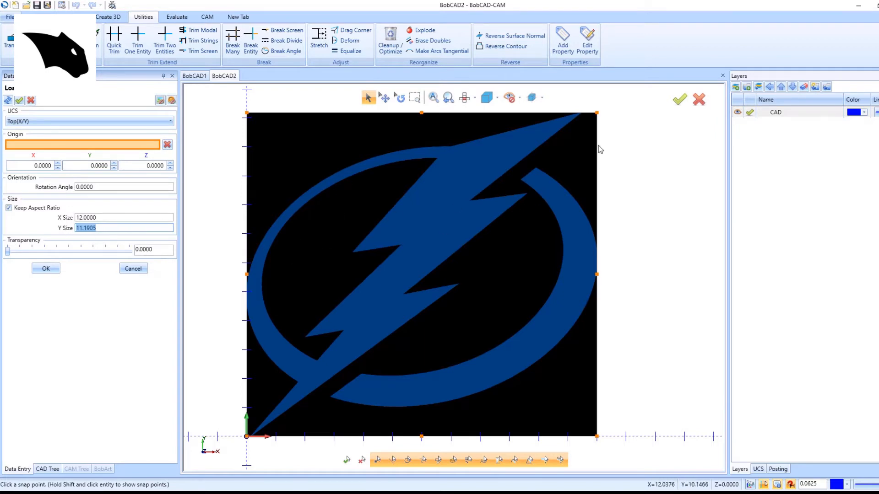
click(112, 229)
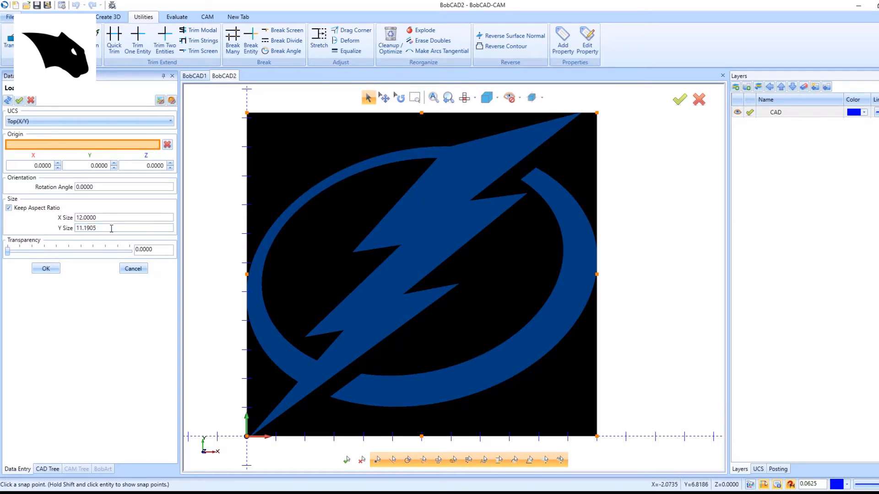
click(9, 208)
text(12.0000)
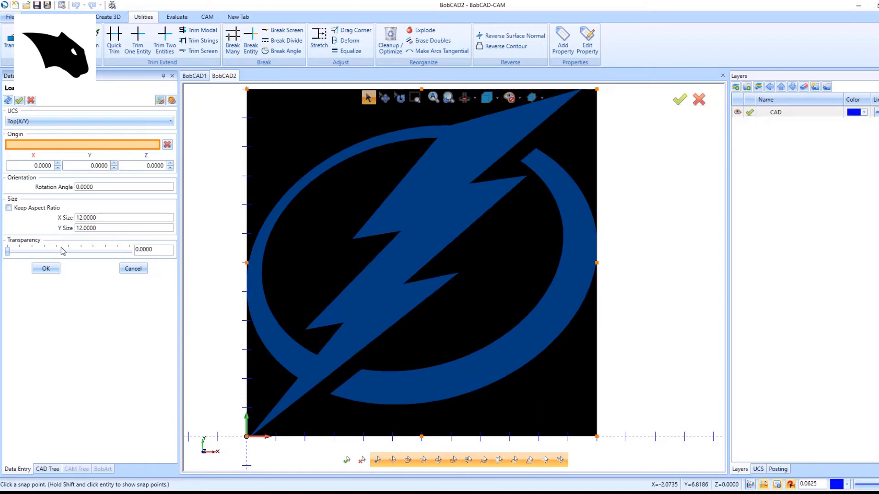
click(45, 270)
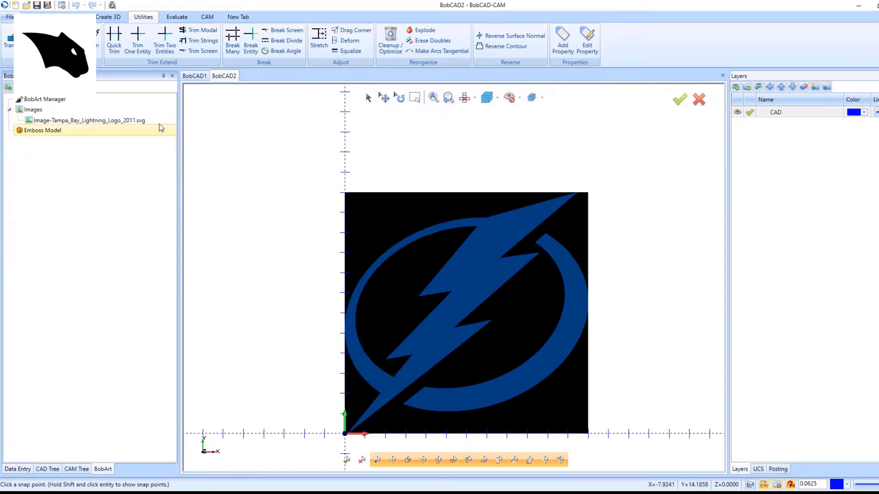
- Start Vectorize on the loaded logo image
right_click(87, 121)
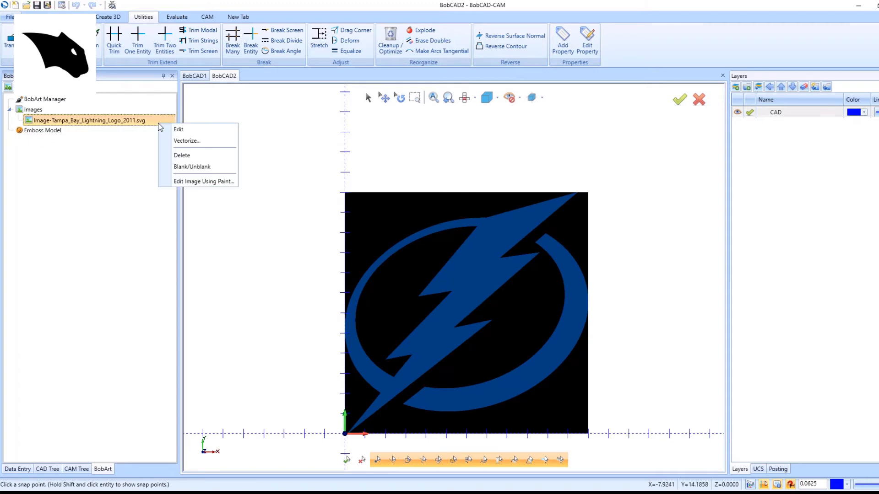
mouse_move(210, 146)
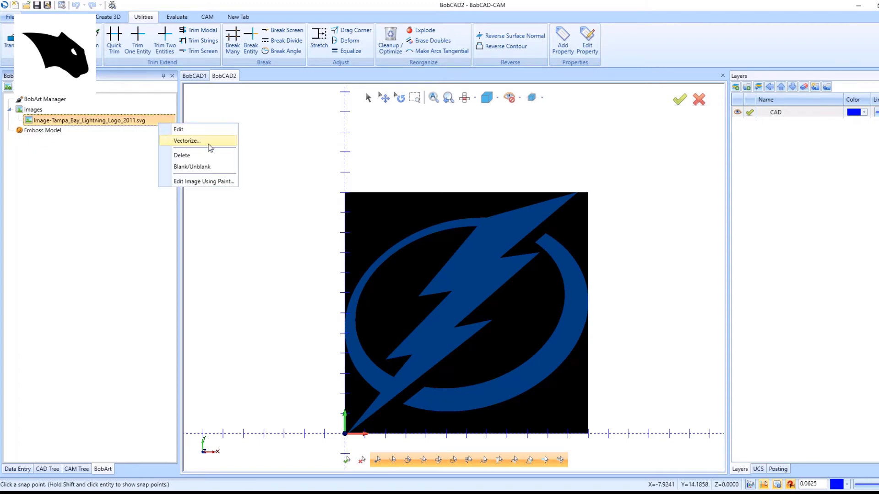
click(186, 141)
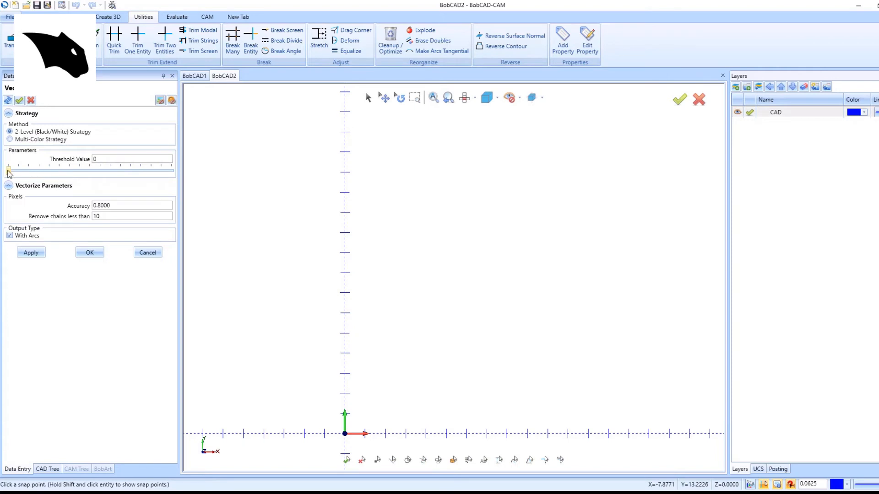
- Vectorize the logo with a threshold value of 10
drag(9, 171, 19, 171)
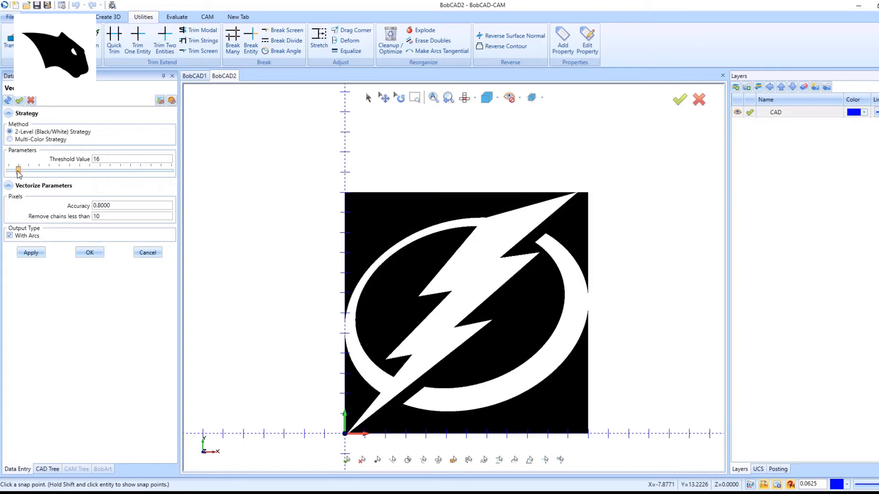
drag(18, 169, 14, 170)
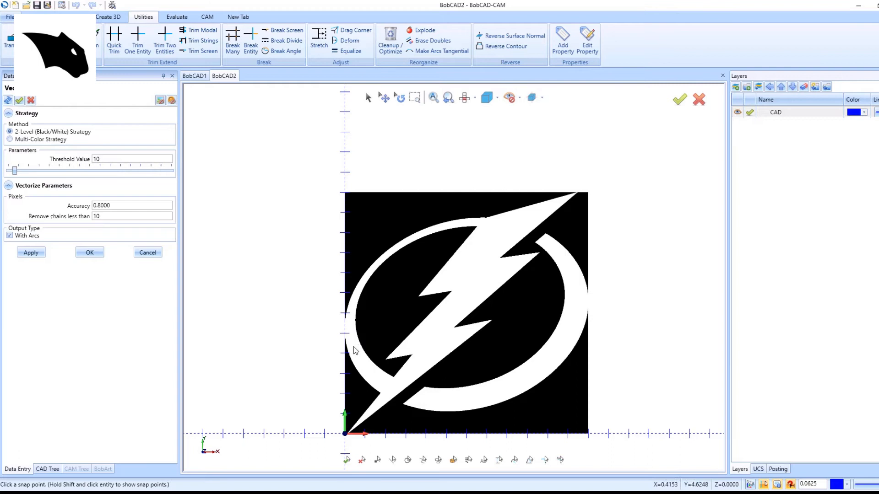
mouse_move(112, 260)
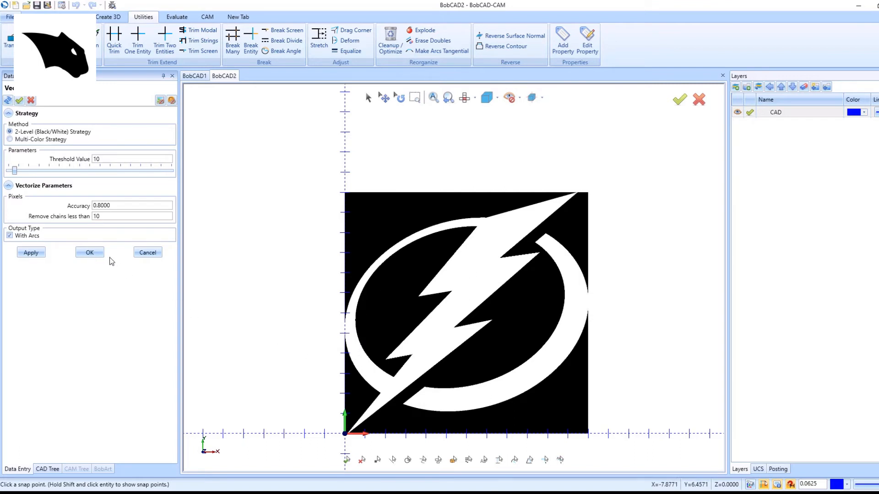
click(90, 253)
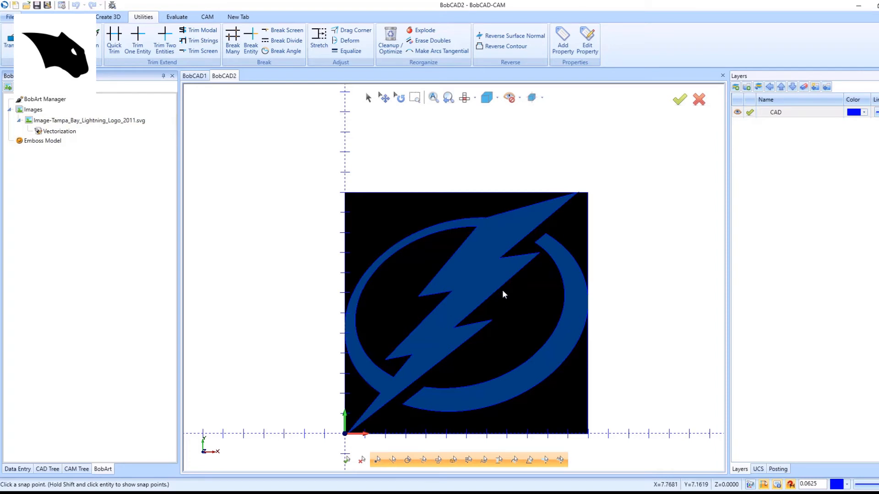
- Blank the logo image, leaving only the vectorized wireframe outline
click(90, 121)
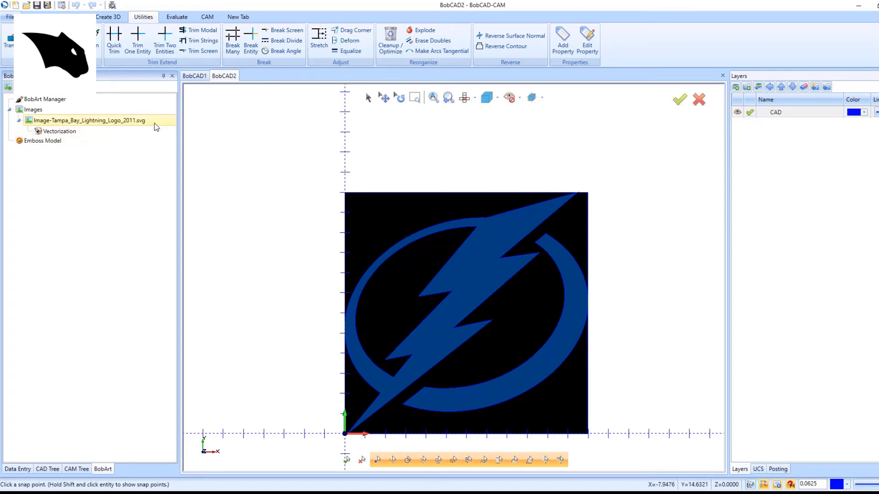
right_click(92, 121)
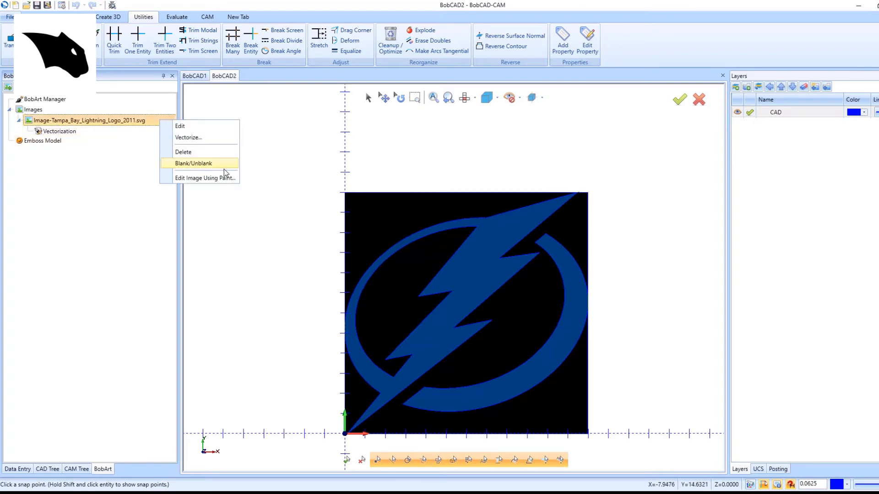
click(193, 163)
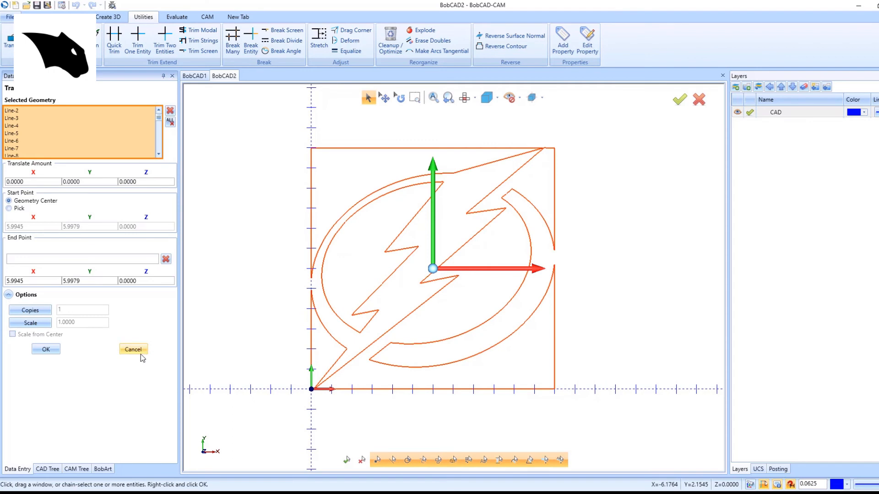
- Cancel the Translate so the lightning outline stays unmoved
click(132, 350)
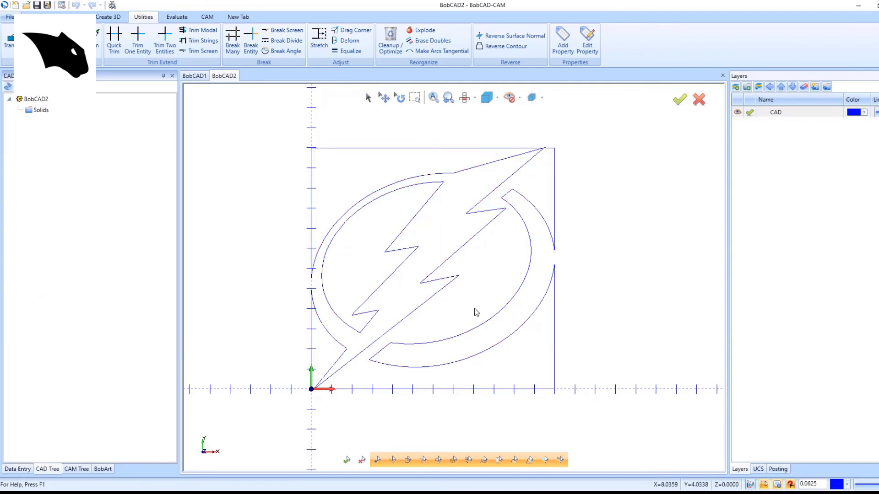